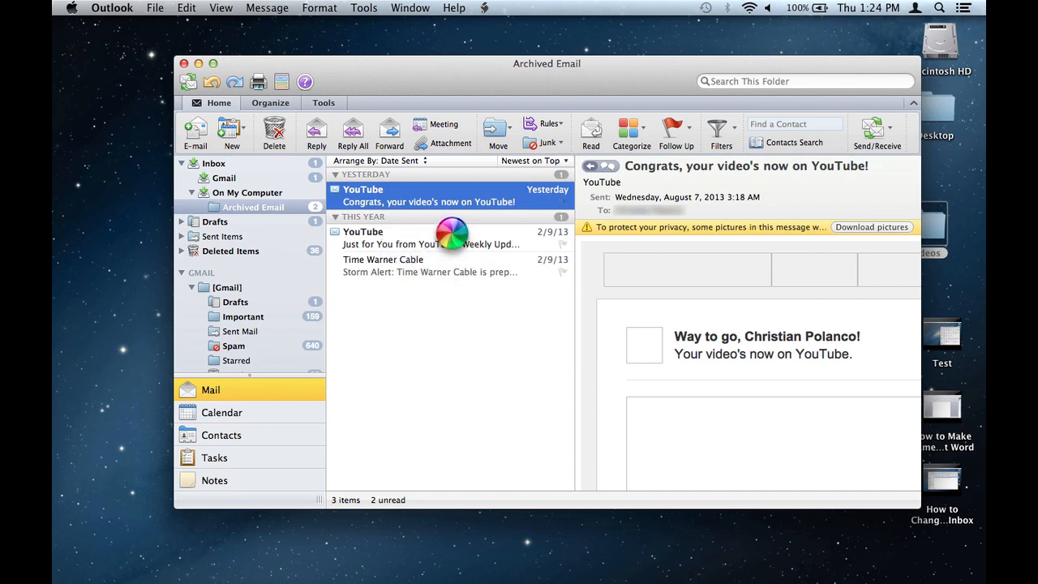
Alternate previews between the YouTube weekly update and Congrats messages until no unread items remain.
left_click(430, 237)
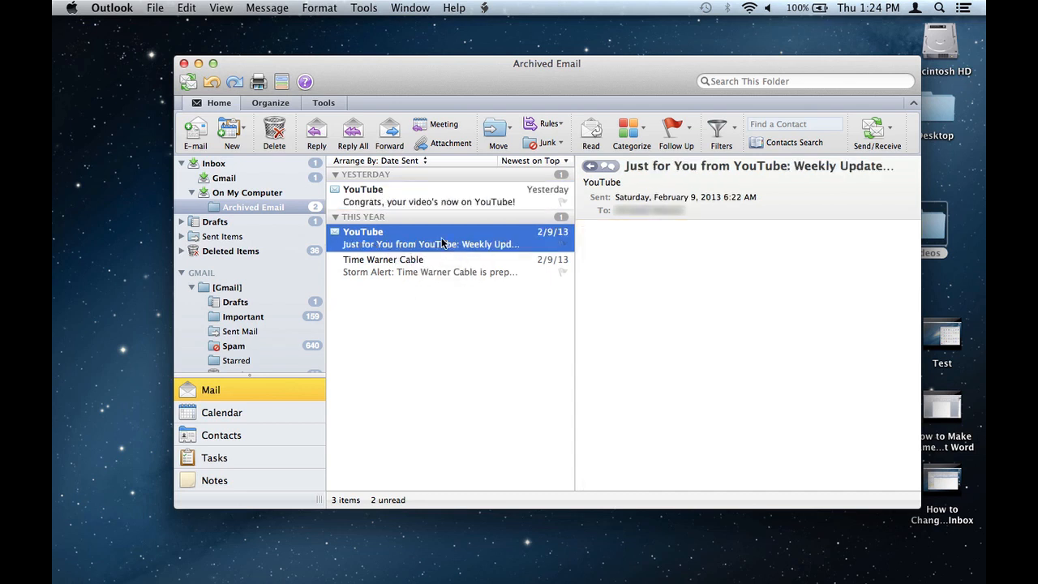
left_click(432, 243)
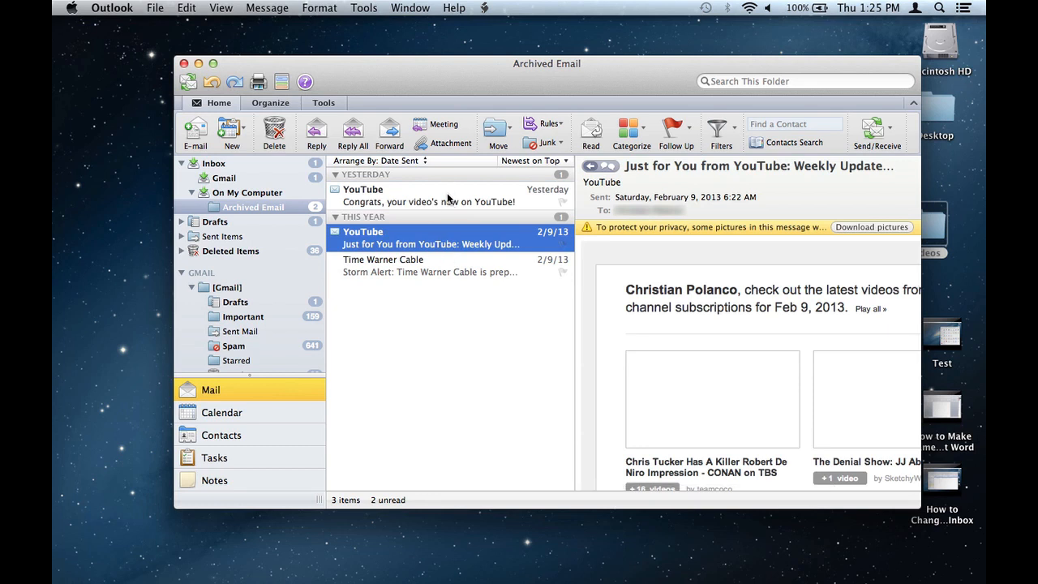
left_click(430, 195)
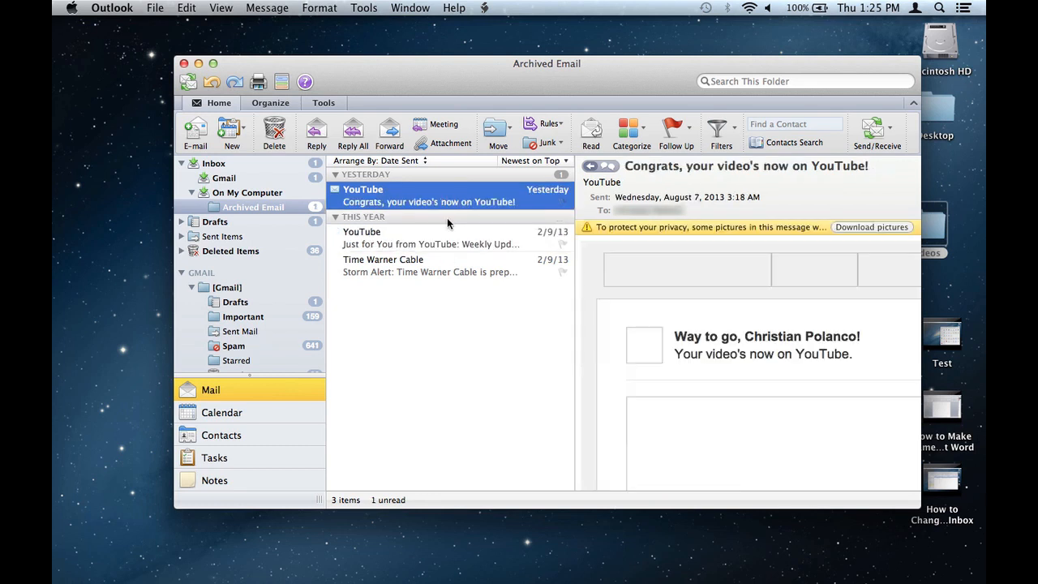
mouse_move(399, 249)
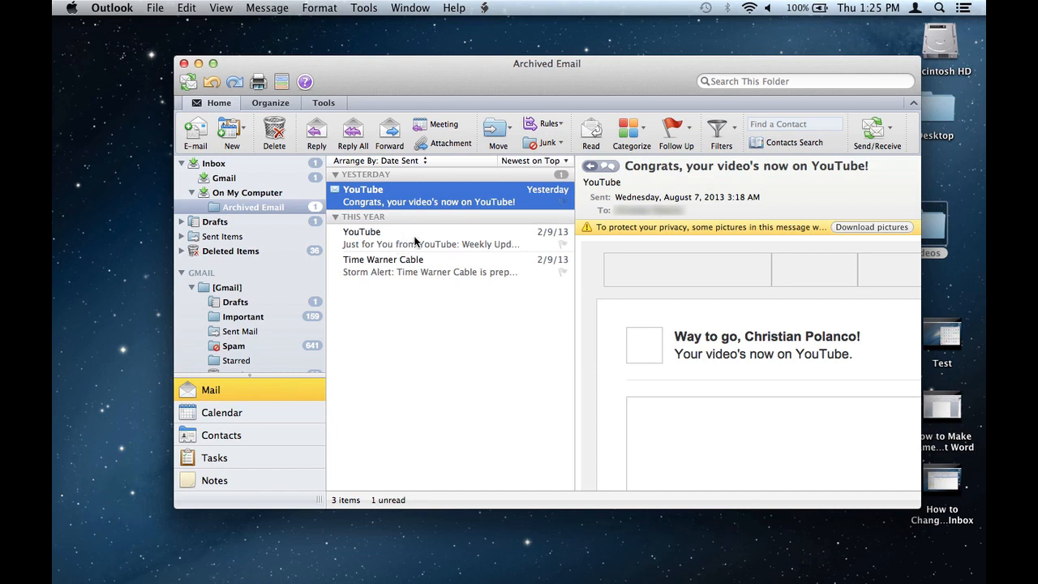
left_click(430, 236)
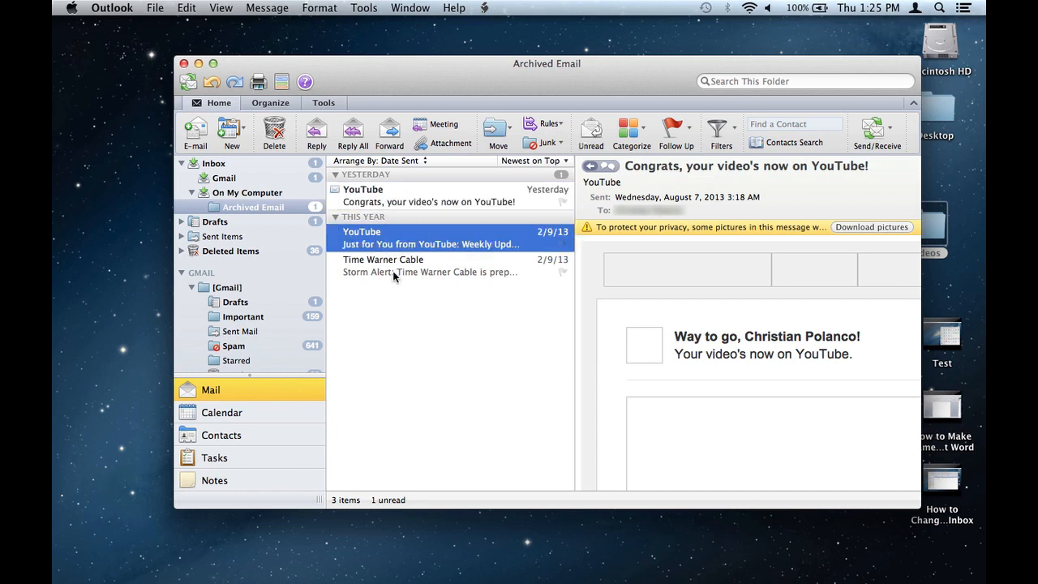
left_click(430, 237)
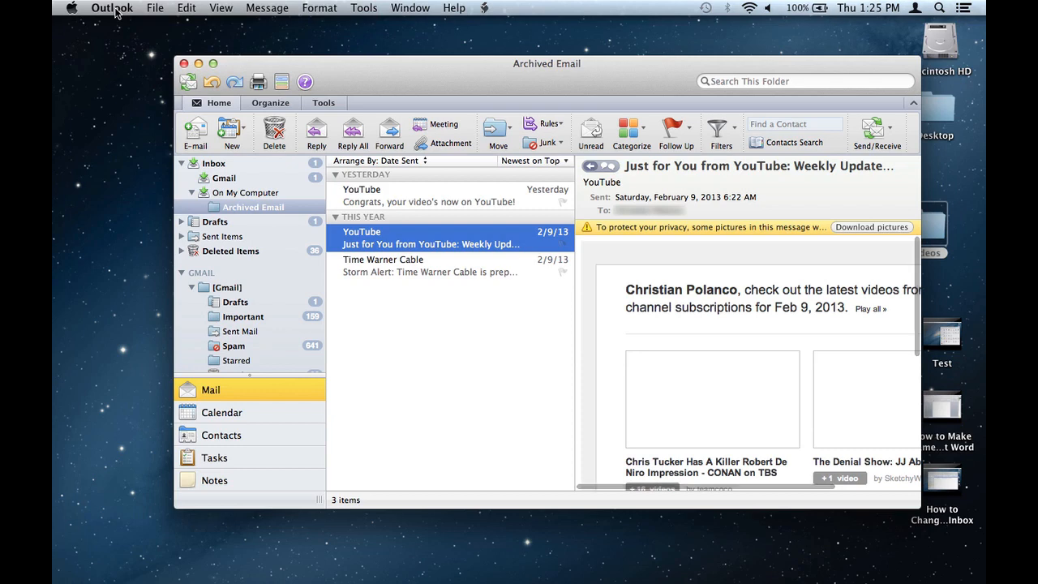
In Reading preferences, set Mark mail as read to 'Only when opened in a separate window'.
left_click(110, 6)
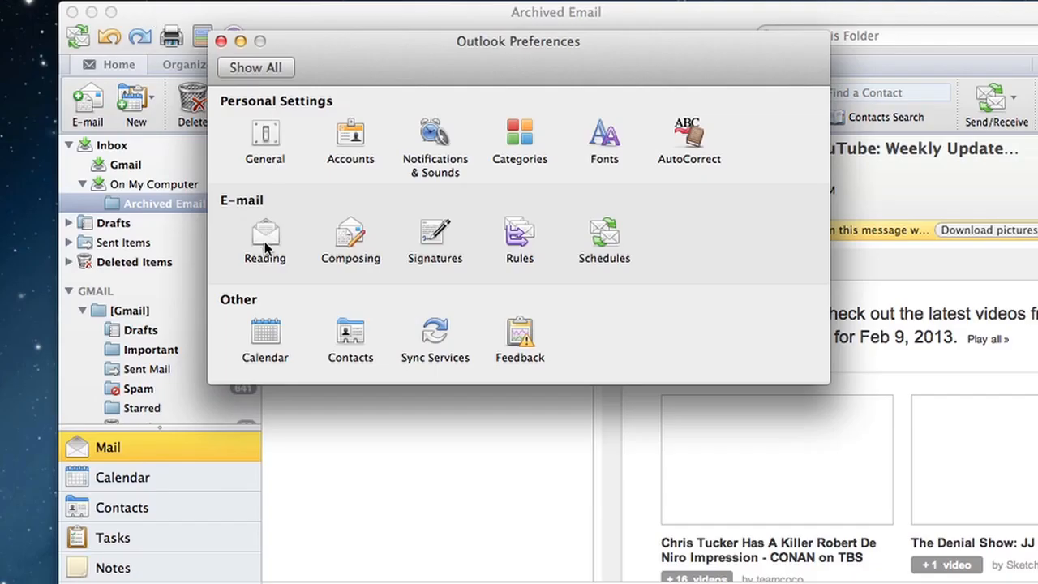
left_click(264, 236)
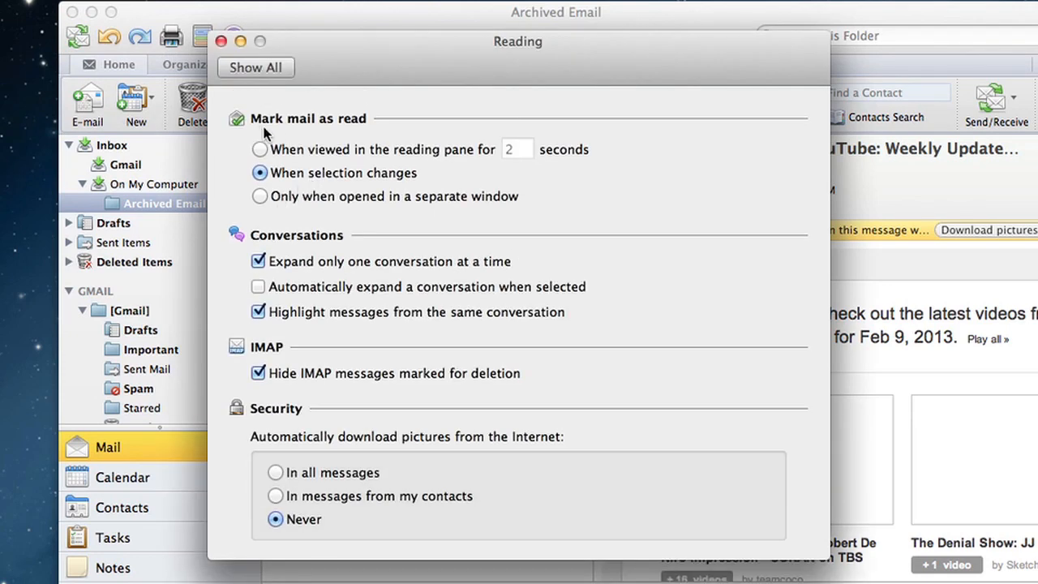
mouse_move(341, 138)
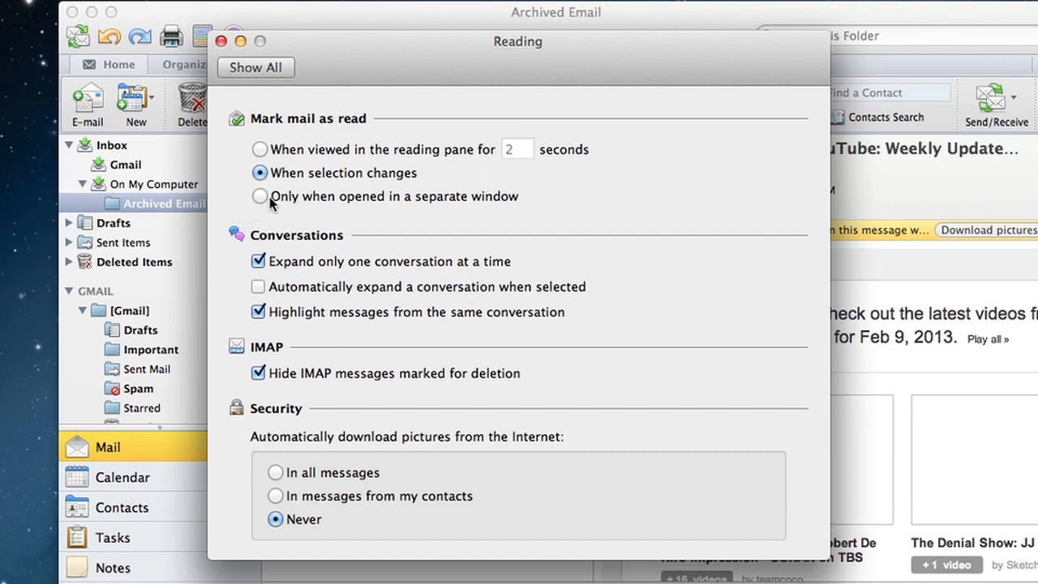
left_click(260, 196)
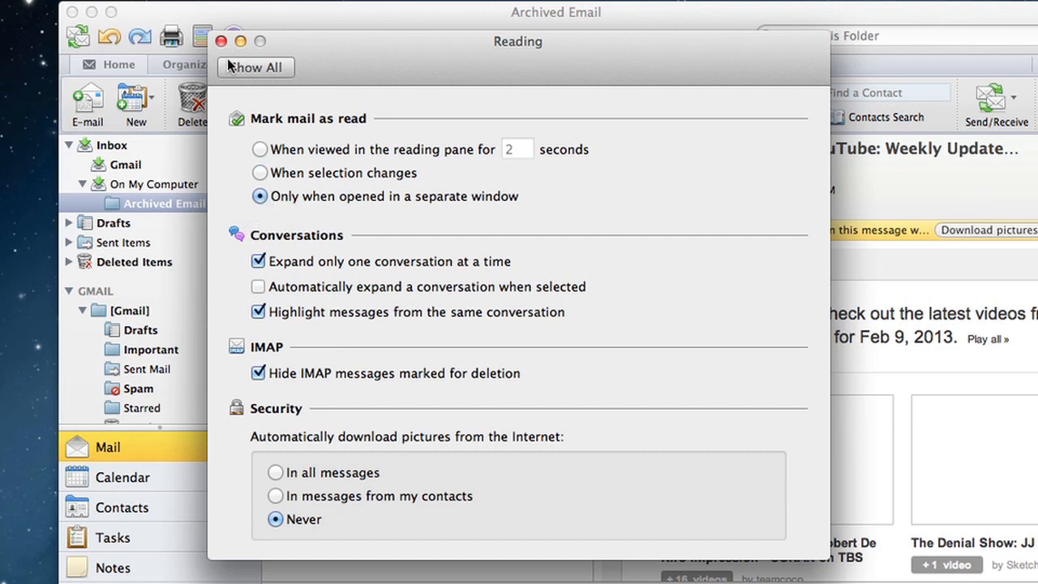
mouse_move(240, 61)
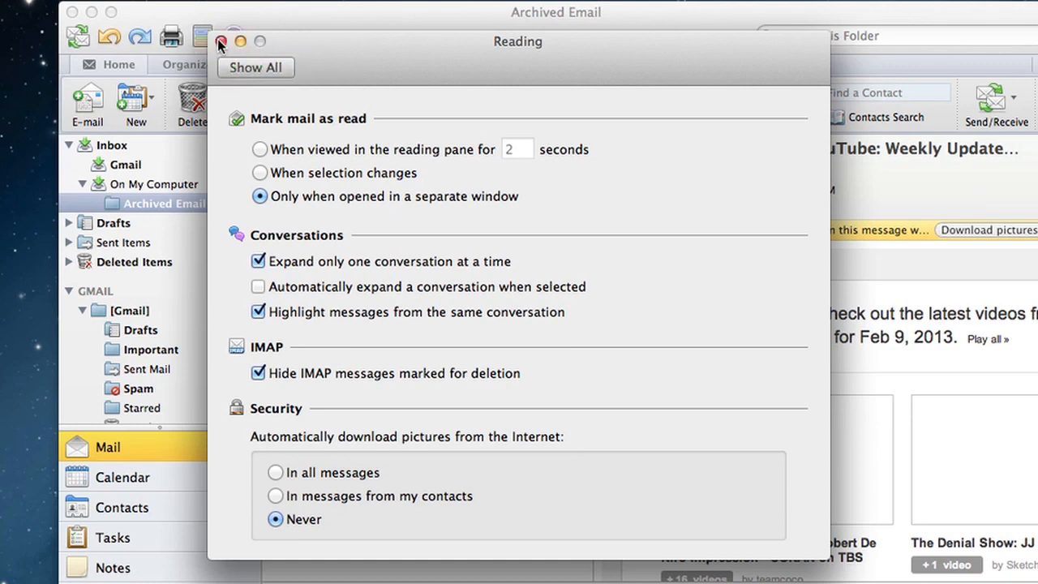
Mark the weekly update message unread, then preview the Congrats message so one item stays unread.
left_click(221, 43)
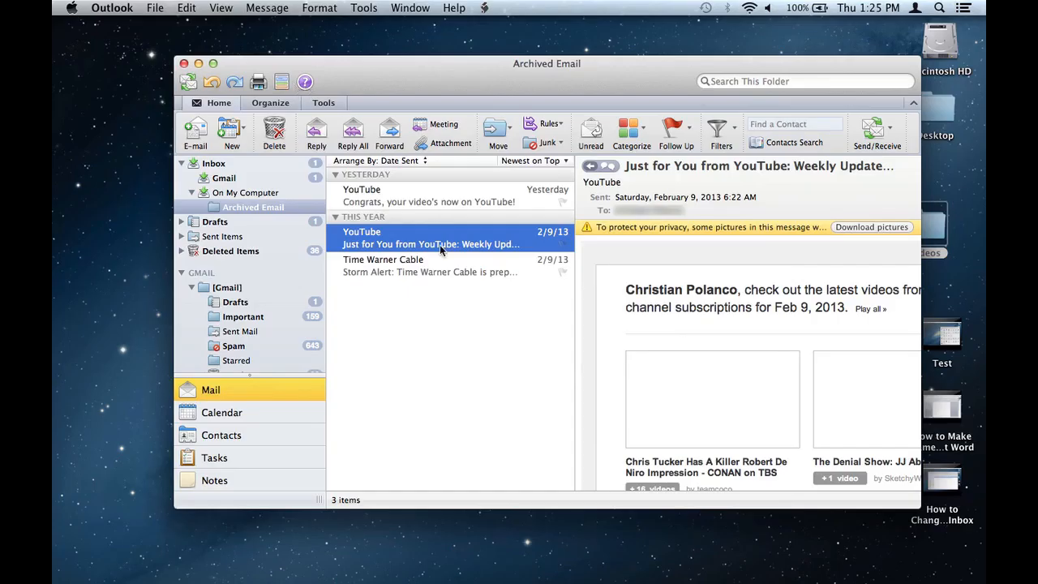
mouse_move(422, 242)
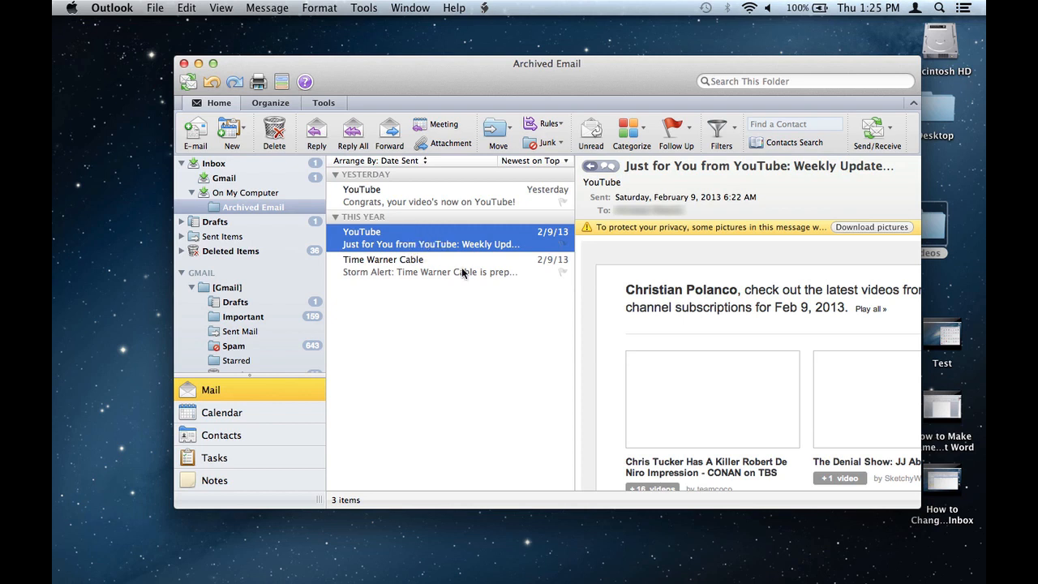
right_click(430, 237)
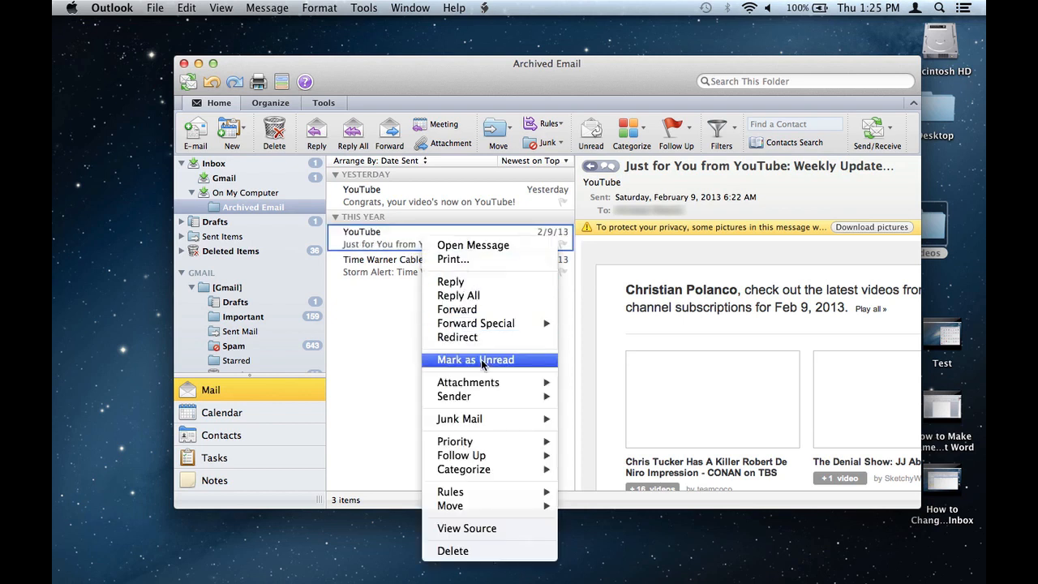
left_click(475, 360)
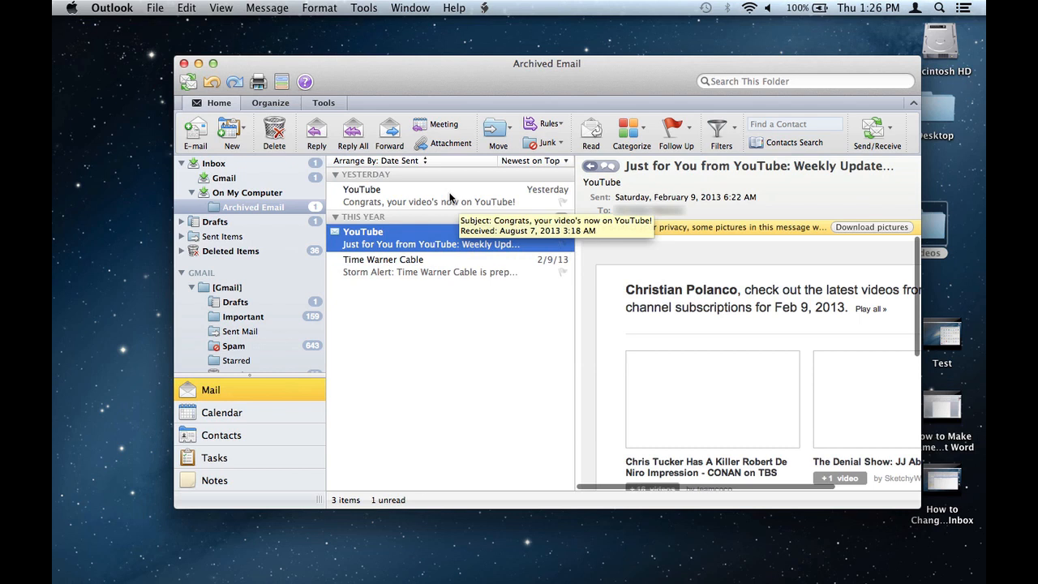
left_click(429, 194)
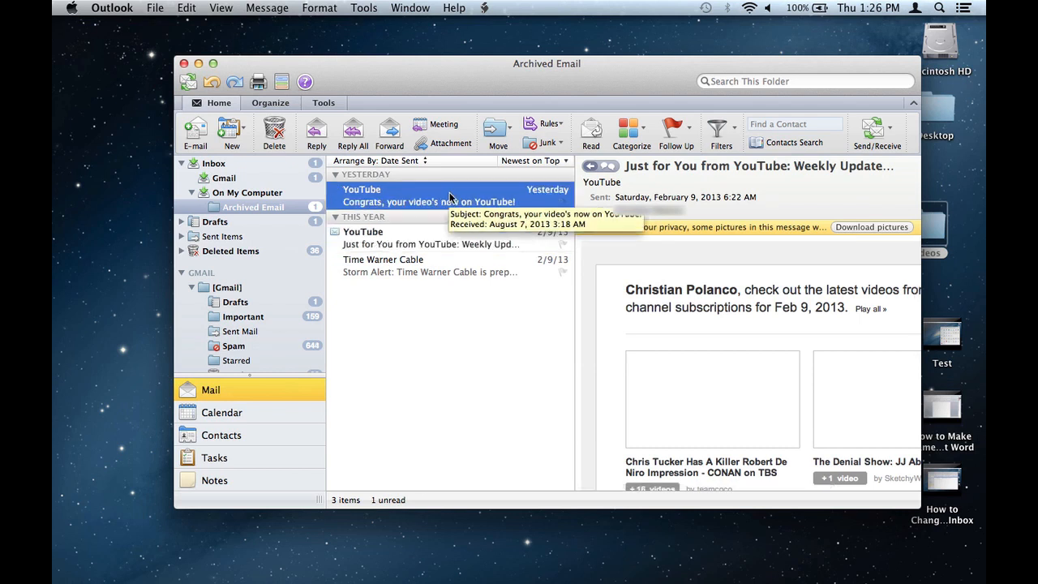